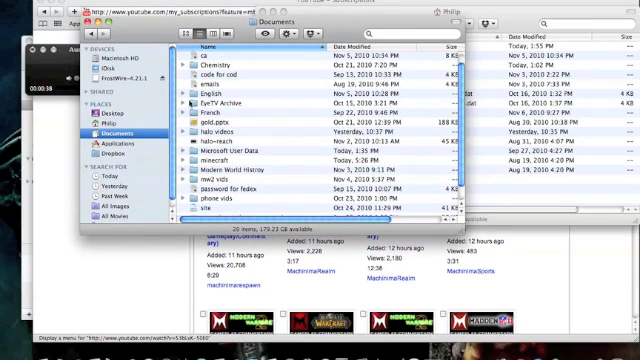
Close the Finder Documents window to bring the YouTube subscriptions page back.
{"action": "left_click", "coordinate": [103, 113]}
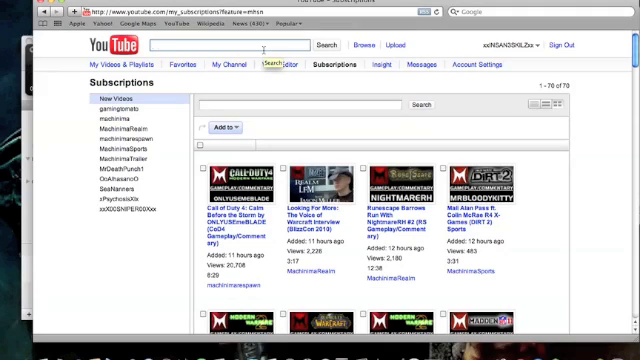
Search YouTube for 'minecraft black screen fix' and scroll the results toward the fix video.
{"action": "type", "text": "minecraft black screen fix"}
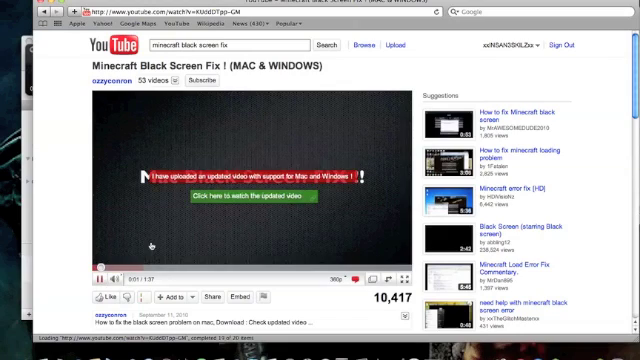
{"action": "mouse_move", "coordinate": [210, 202]}
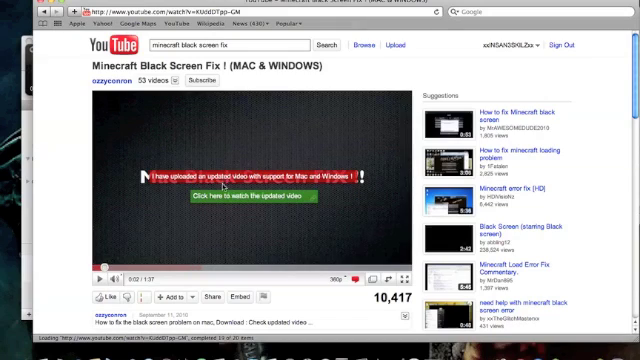
{"action": "scroll", "scroll_direction": "down", "scroll_amount": 3}
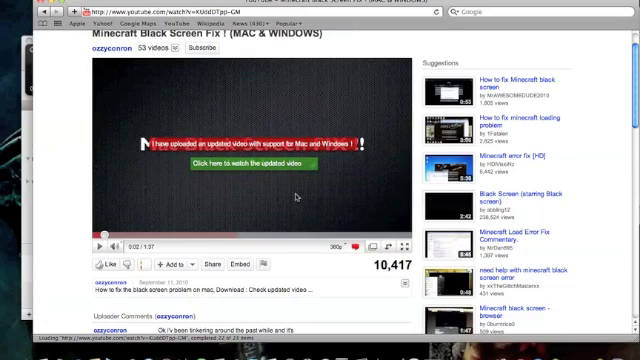
Open YouTube's Video File Upload page from the header.
{"action": "left_click", "coordinate": [245, 165]}
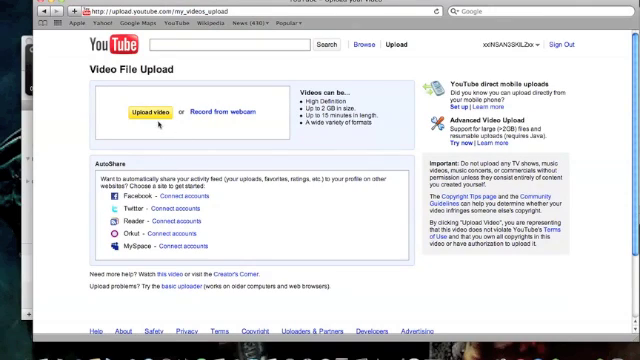
Upload sticky game.mp4 and enter 'Minecraft Auto Patch' as its description.
{"action": "left_click", "coordinate": [178, 289]}
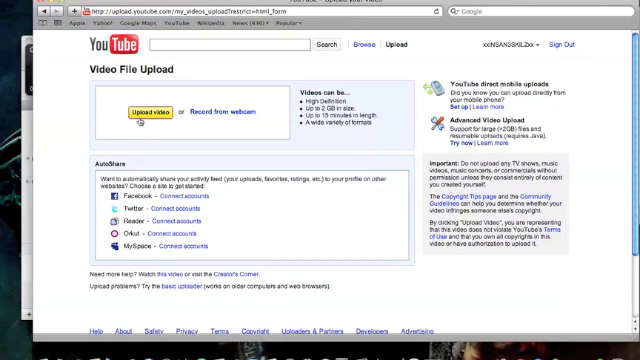
{"action": "left_click", "coordinate": [146, 113]}
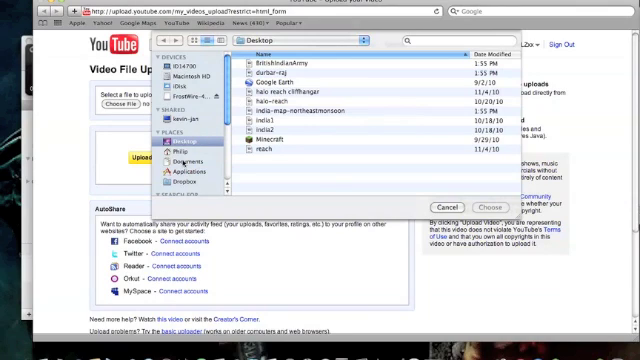
{"action": "left_click", "coordinate": [180, 145]}
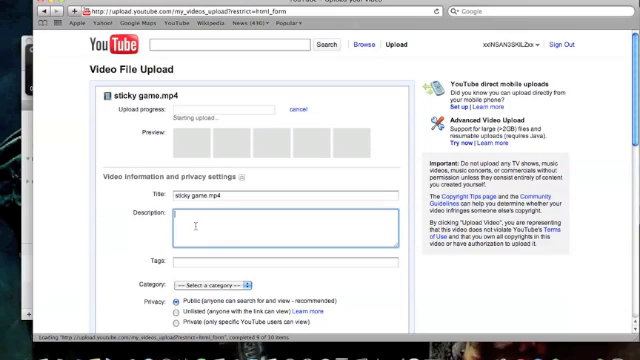
{"action": "type", "text": "Minecraft Auto Patch"}
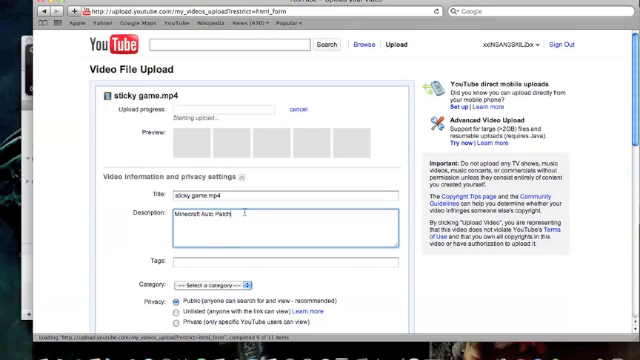